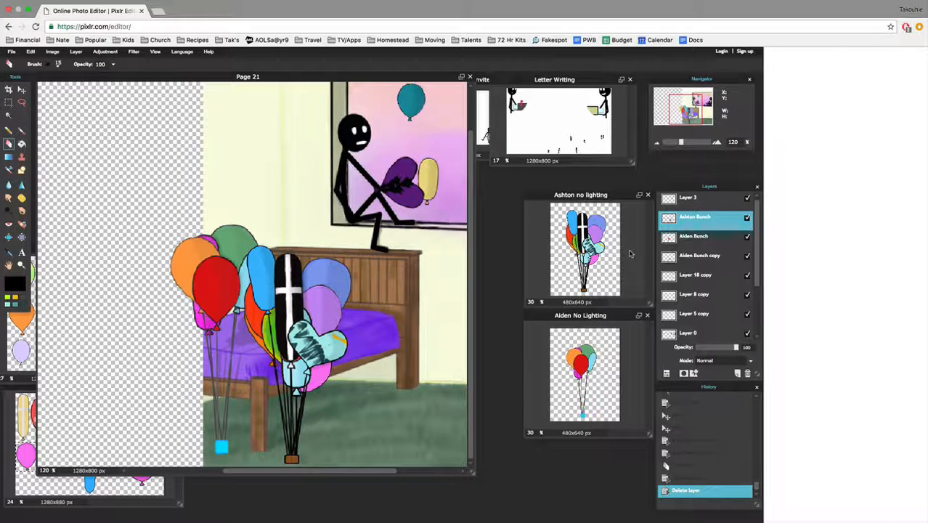
right_click(694, 217)
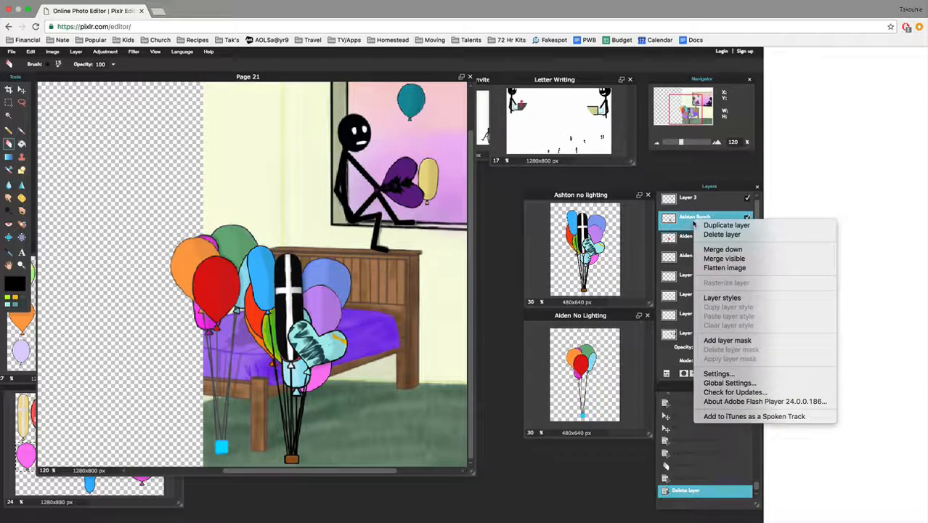
mouse_move(726, 225)
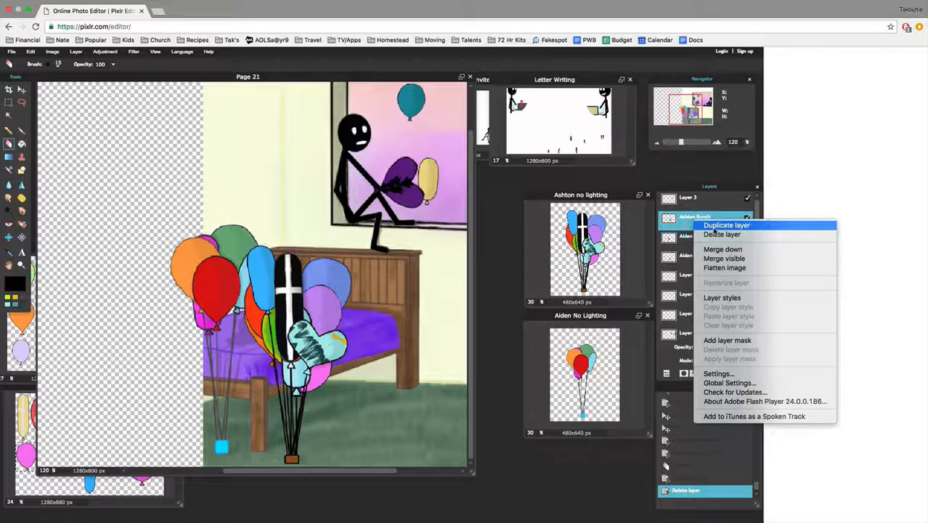
click(726, 223)
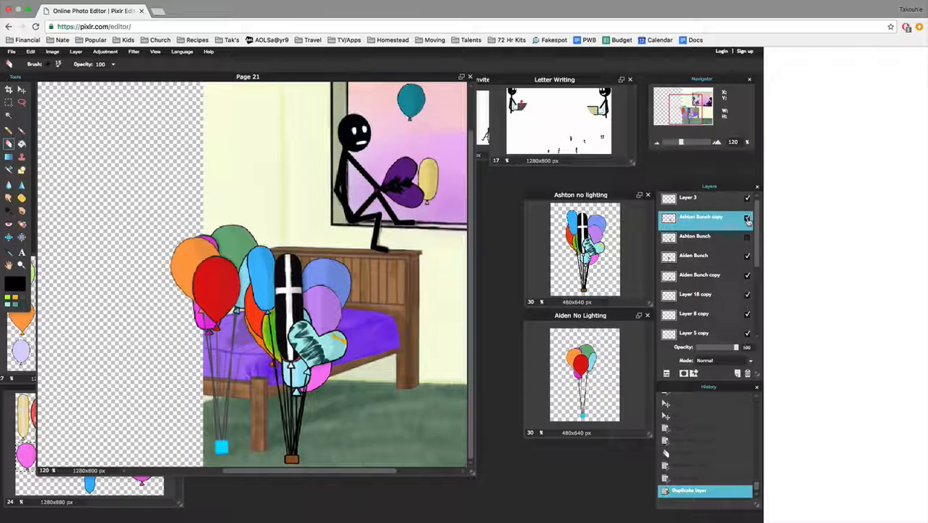
click(748, 218)
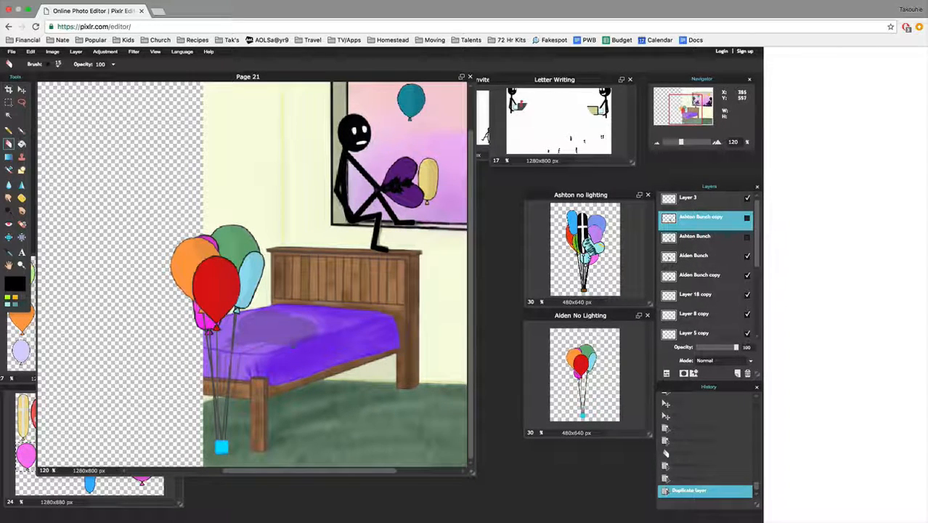
click(746, 235)
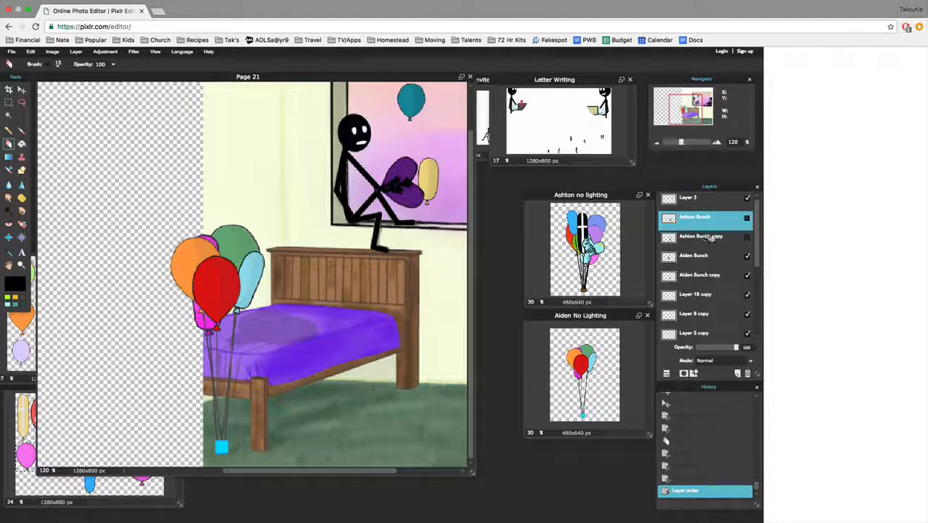
click(747, 235)
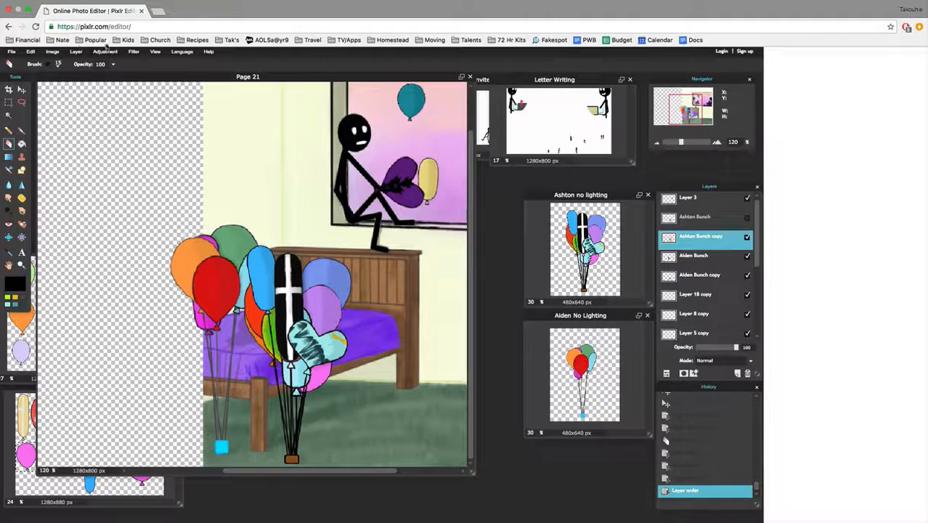
click(104, 52)
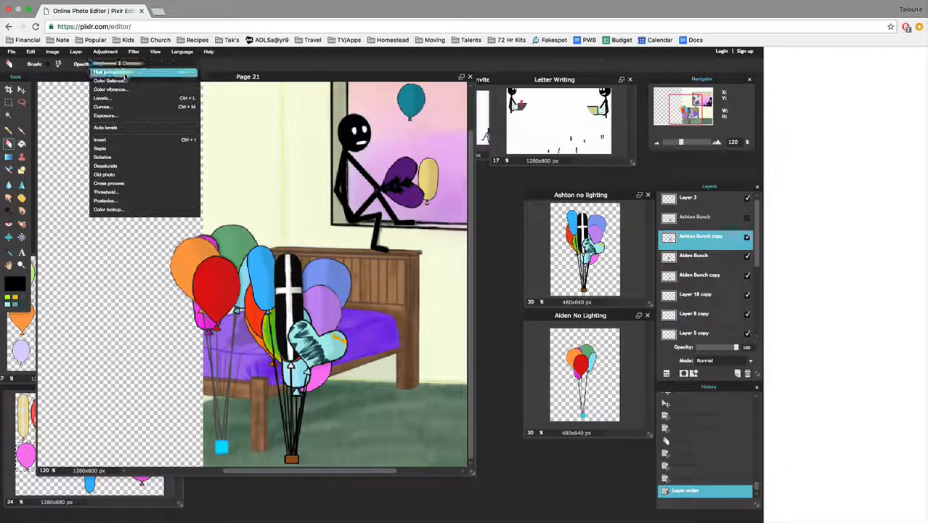
click(107, 71)
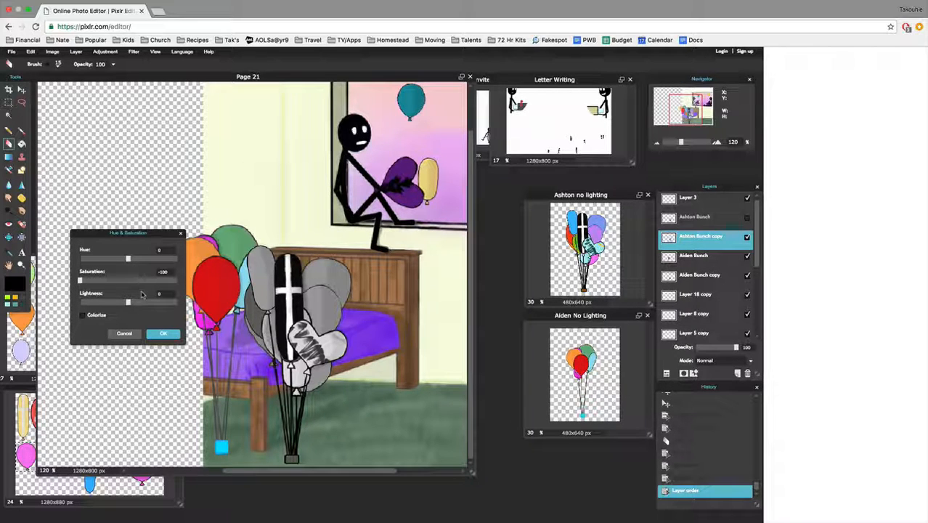
click(163, 333)
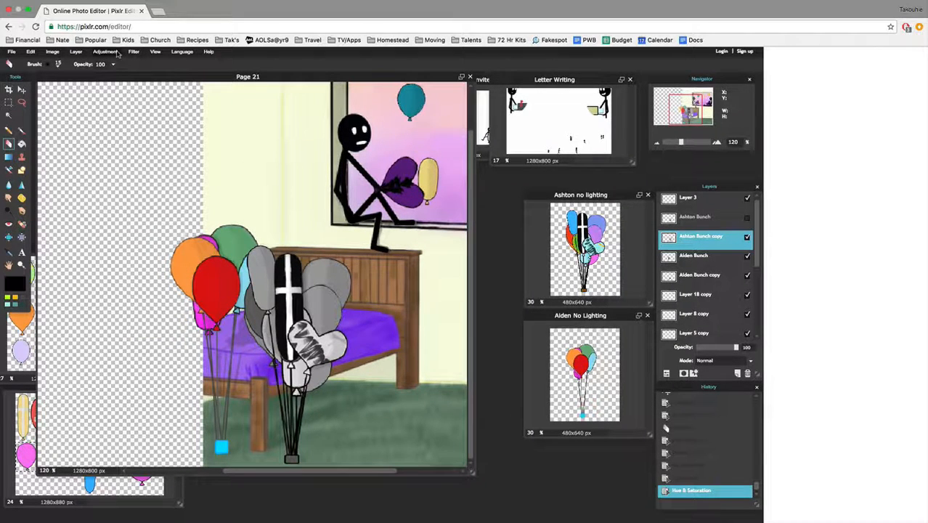
Turn the grey copy solid black with a Brightness & Contrast adjustment.
click(104, 52)
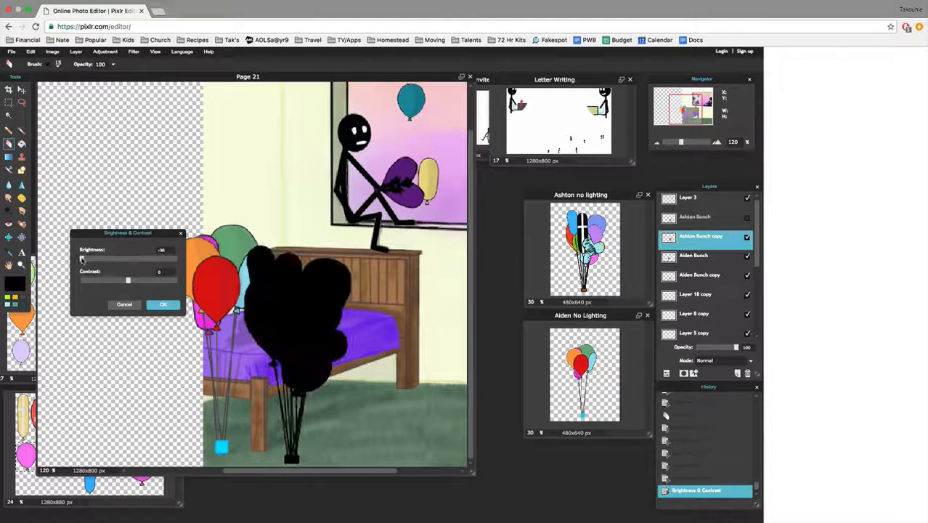
click(162, 305)
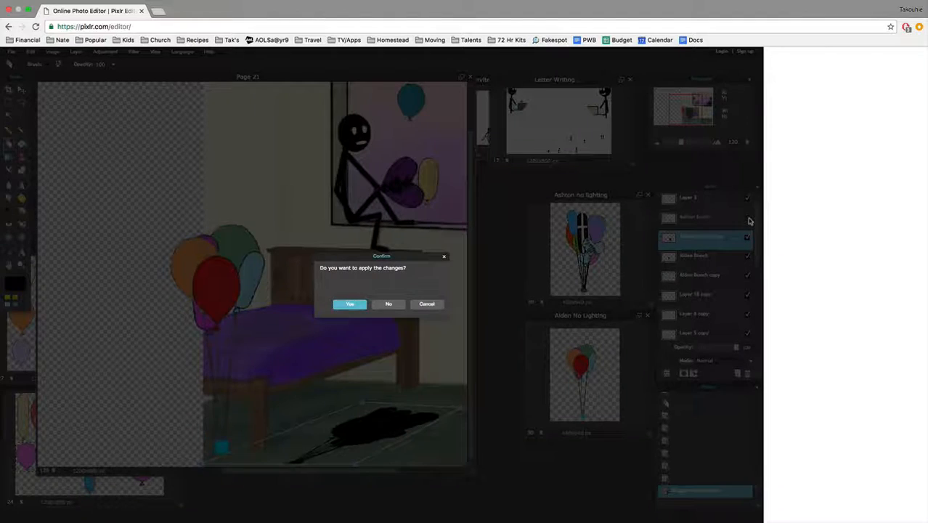
Apply the free-distort that flattens the black silhouette onto the floor.
click(348, 303)
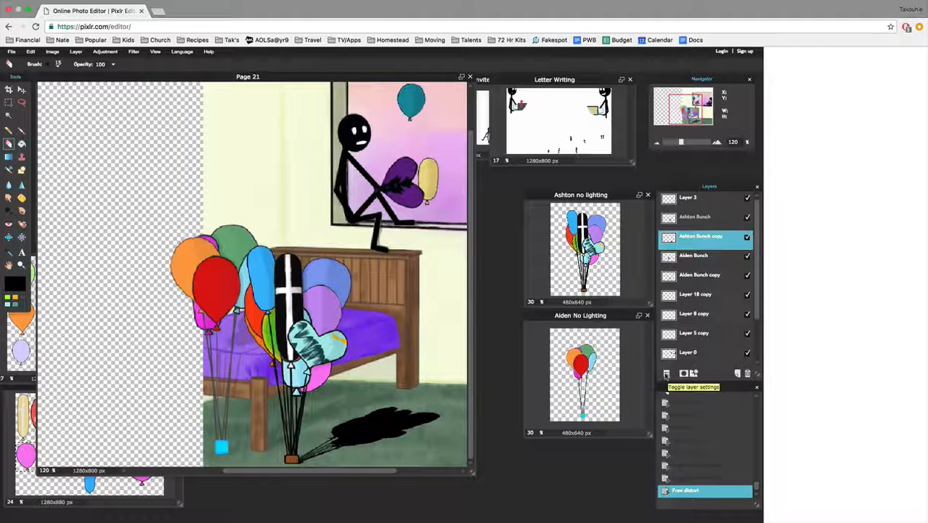
Lower the shadow layer's opacity so the floor shadow is semi-transparent.
click(666, 373)
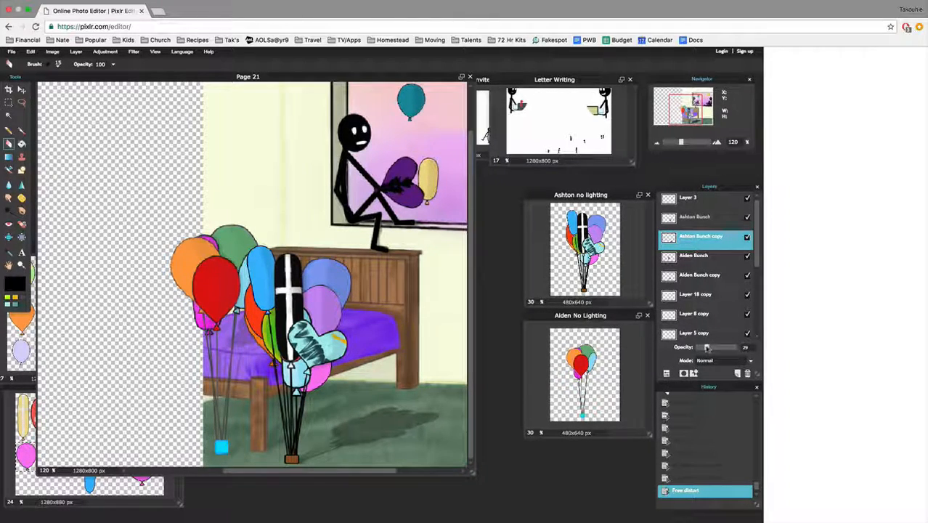
drag(709, 347, 700, 347)
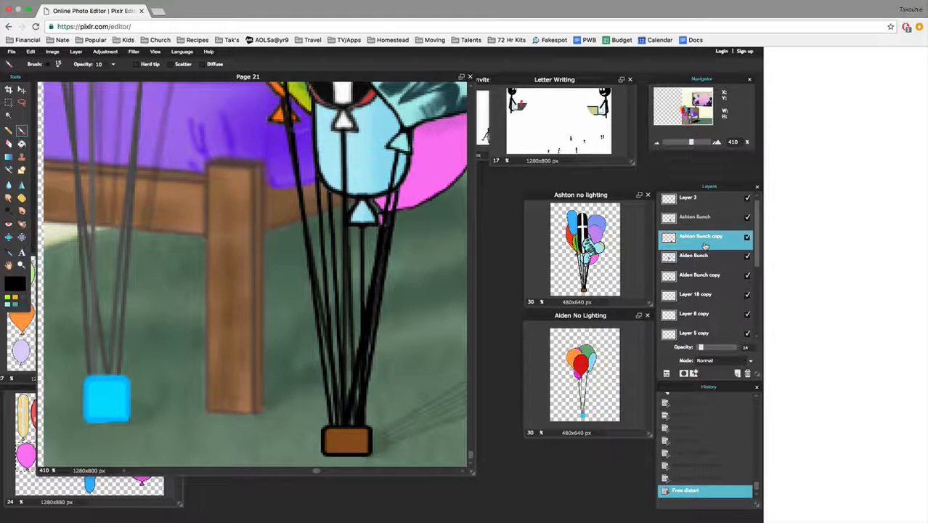
click(694, 216)
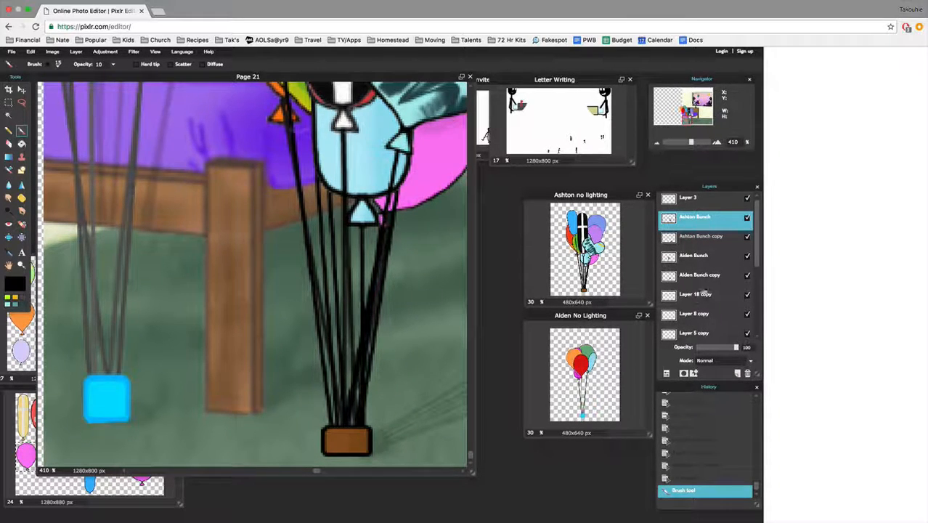
click(695, 256)
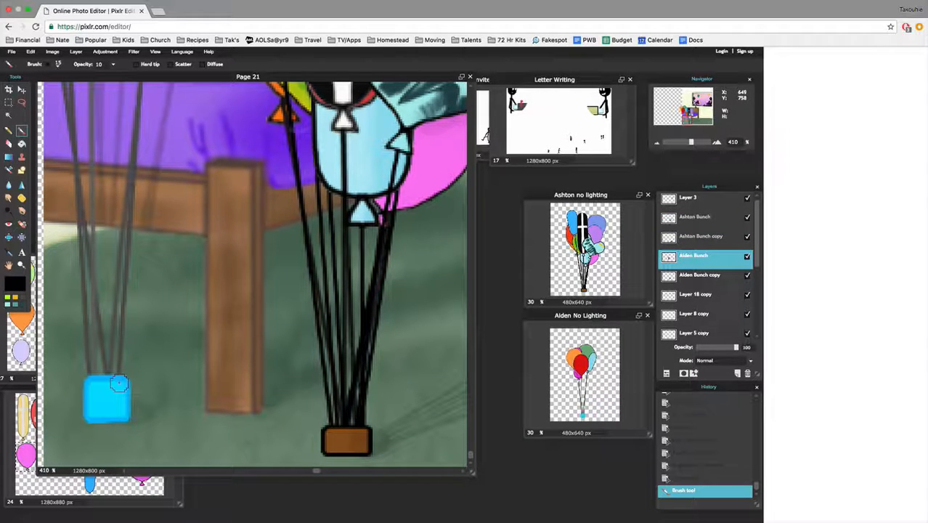